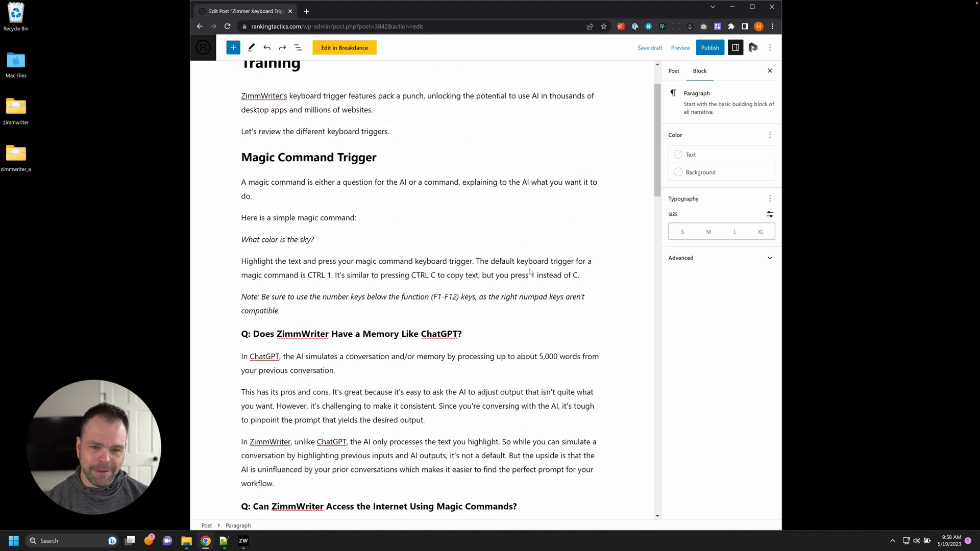
Step: Rewrite the three Continue Writing Trigger paragraphs with ZimmWriter's CTRL+3 trigger, inserting output below them
scroll(down, 3)
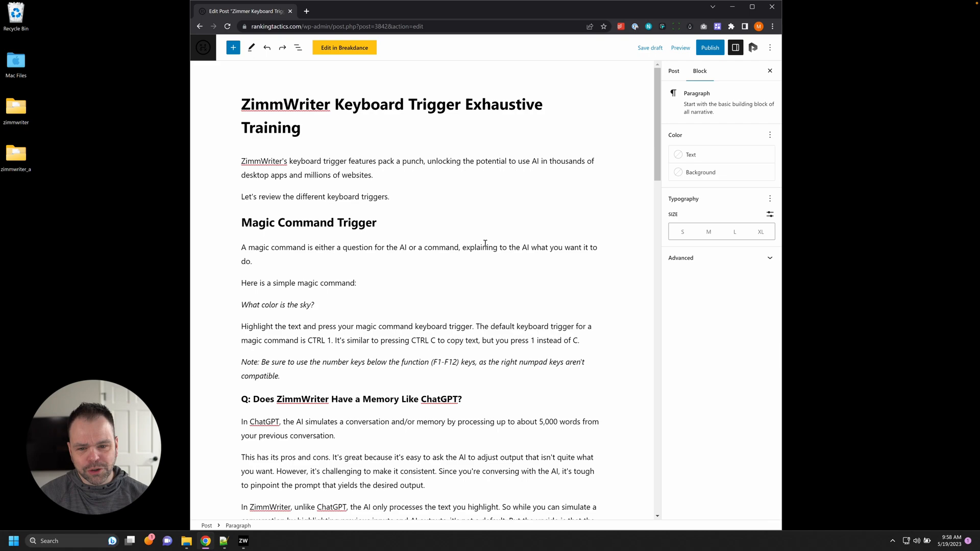
scroll(down, 3)
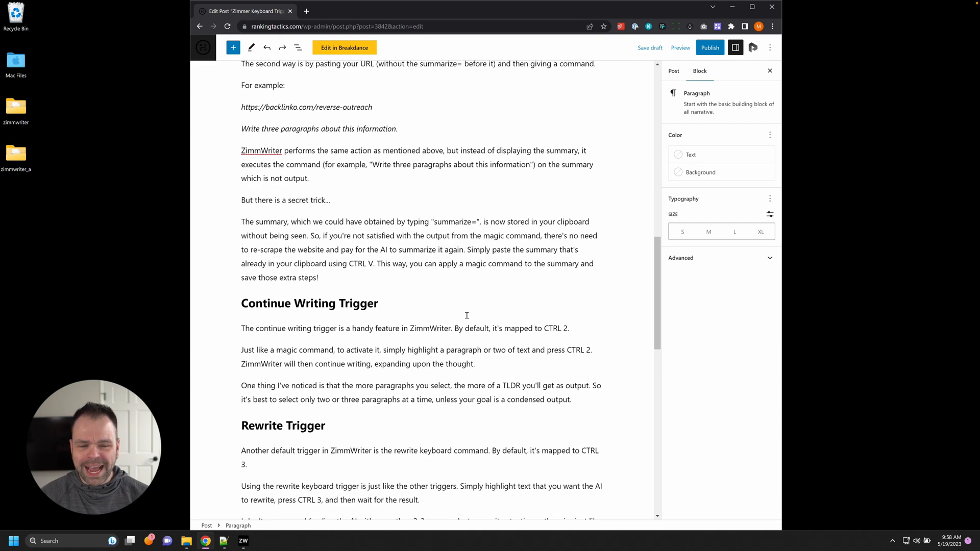
scroll(down, 3)
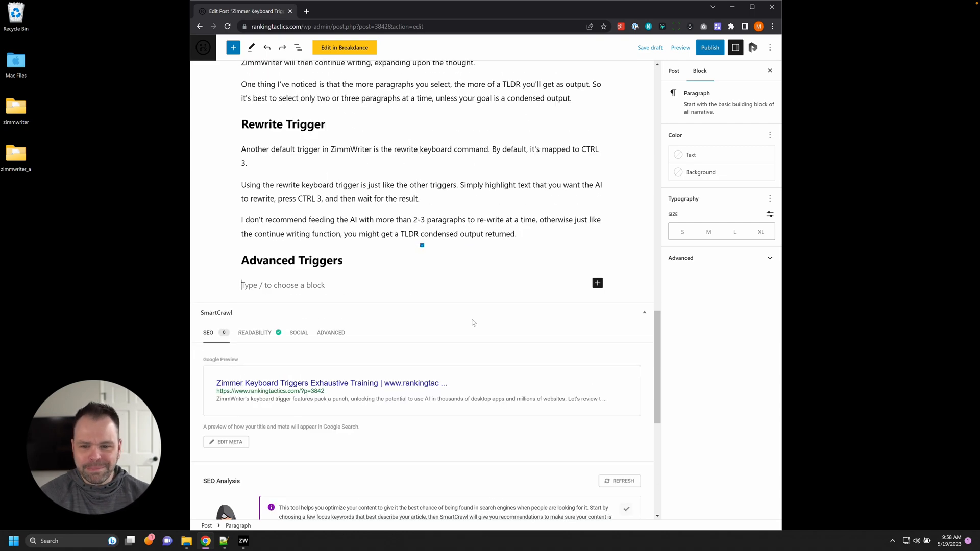
scroll(down, 3)
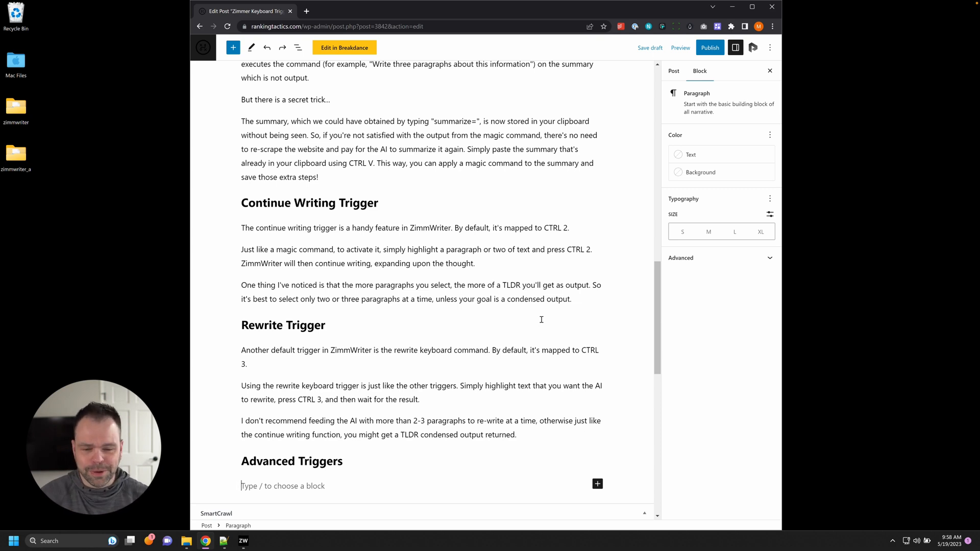
mouse_move(245, 234)
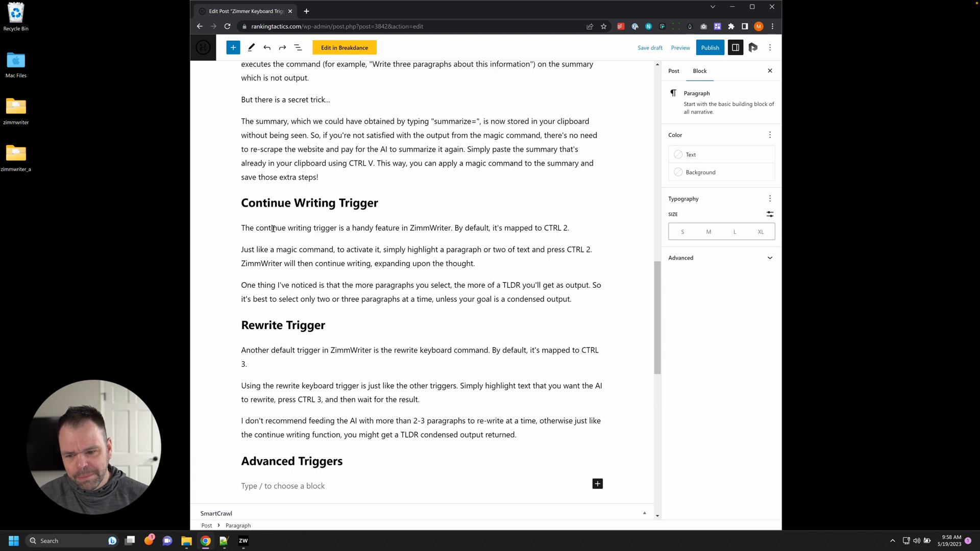
click(566, 299)
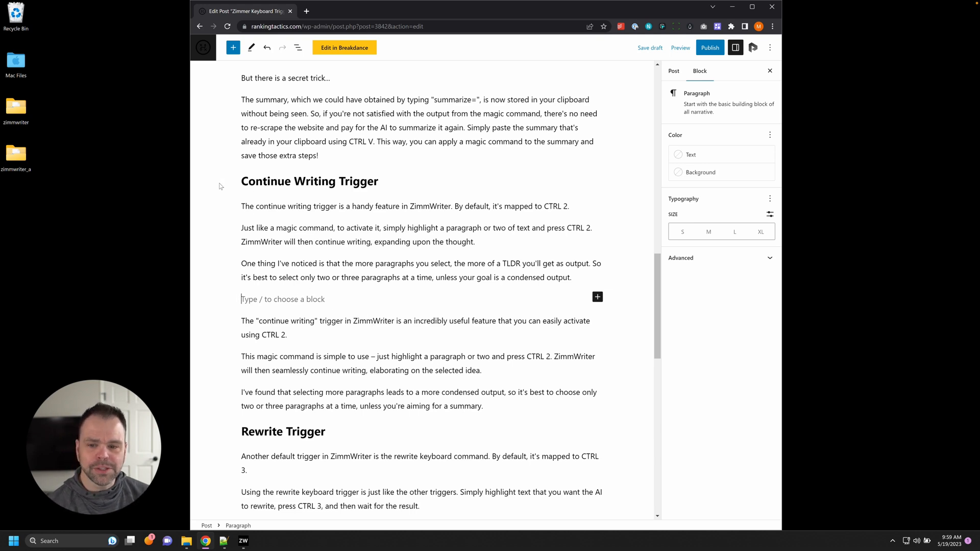
mouse_move(469, 423)
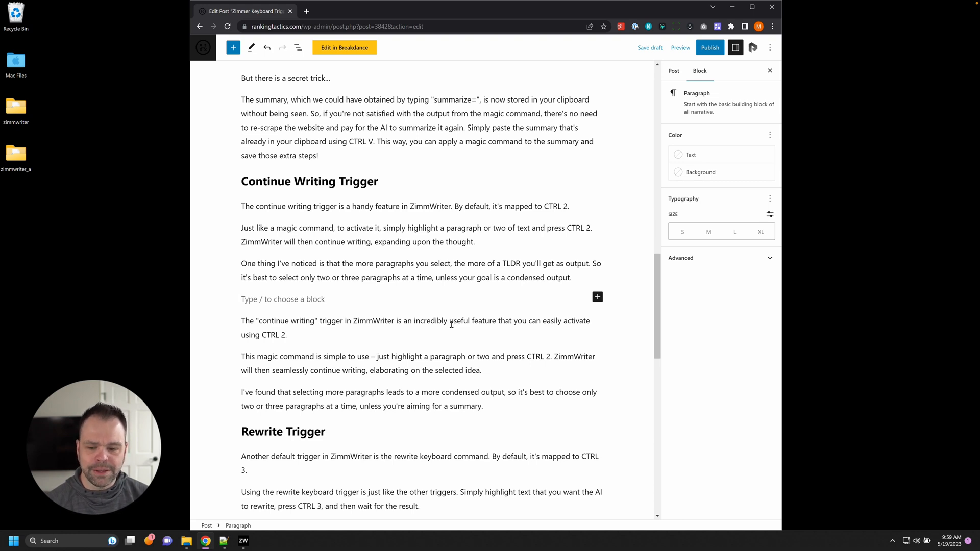
Step: Delete the three original Continue Writing Trigger paragraphs, keeping the reworded versions
drag(242, 321, 287, 334)
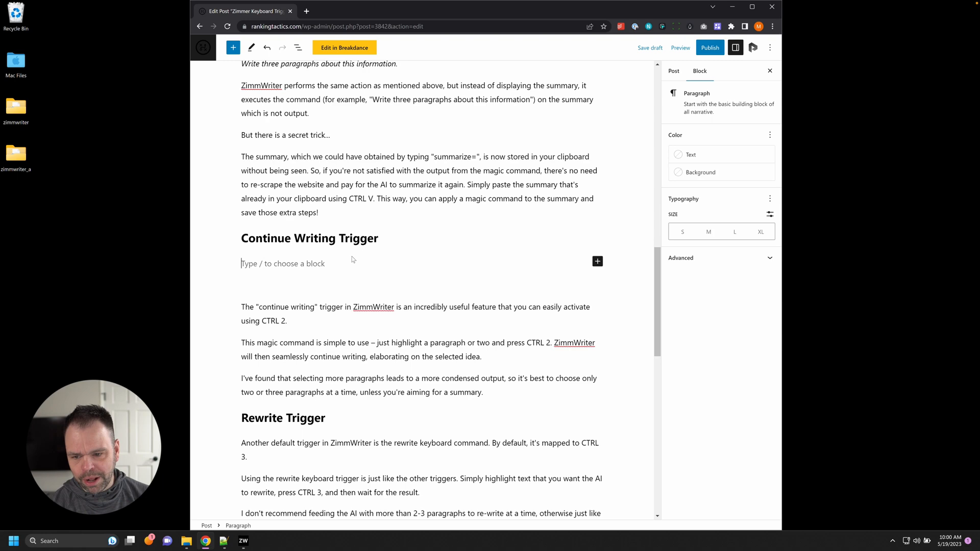
Step: Generate a ZimmWriter rewrite of the three Rewrite Trigger paragraphs beneath the originals
scroll(down, 3)
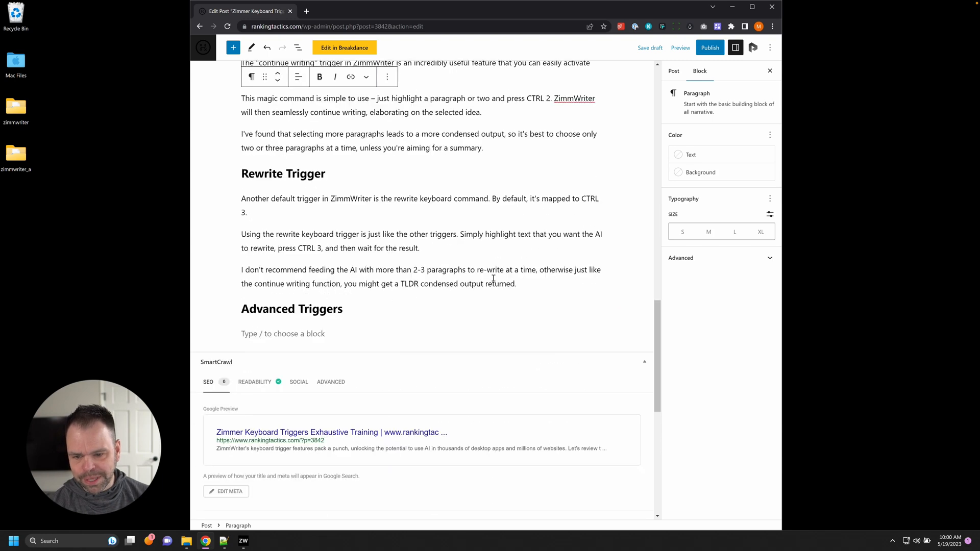
drag(241, 198, 516, 284)
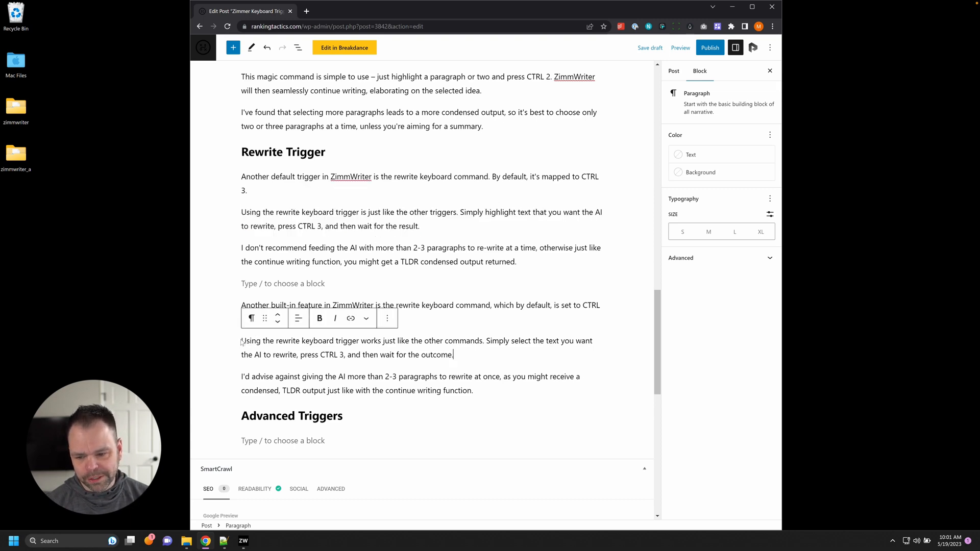
Step: Delete the original Rewrite Trigger paragraphs and bring up the ZimmWriter trigger menu
drag(242, 341, 453, 354)
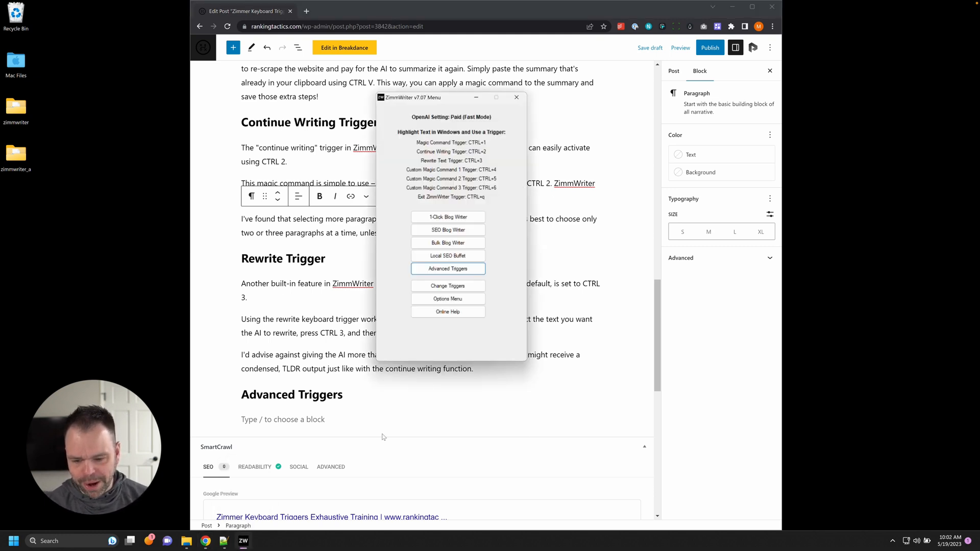
Step: Confirm the saved 'Rewrite' magic command is on ZimmWriter's first custom trigger, then close its windows
click(448, 268)
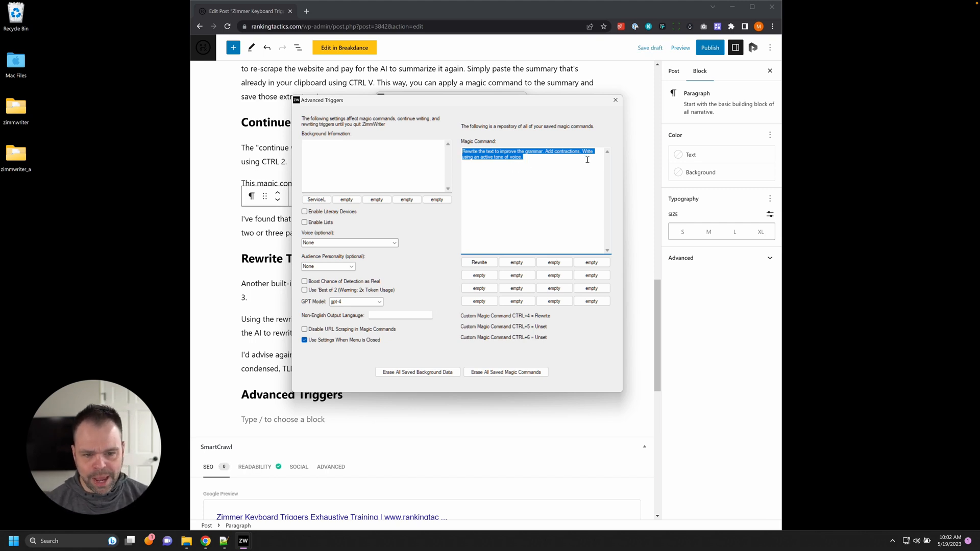
mouse_move(579, 163)
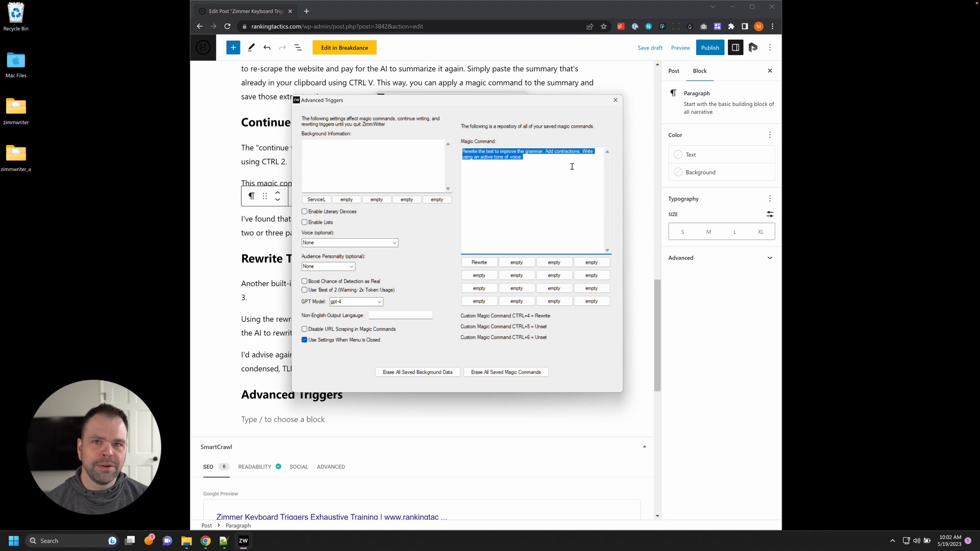
click(479, 262)
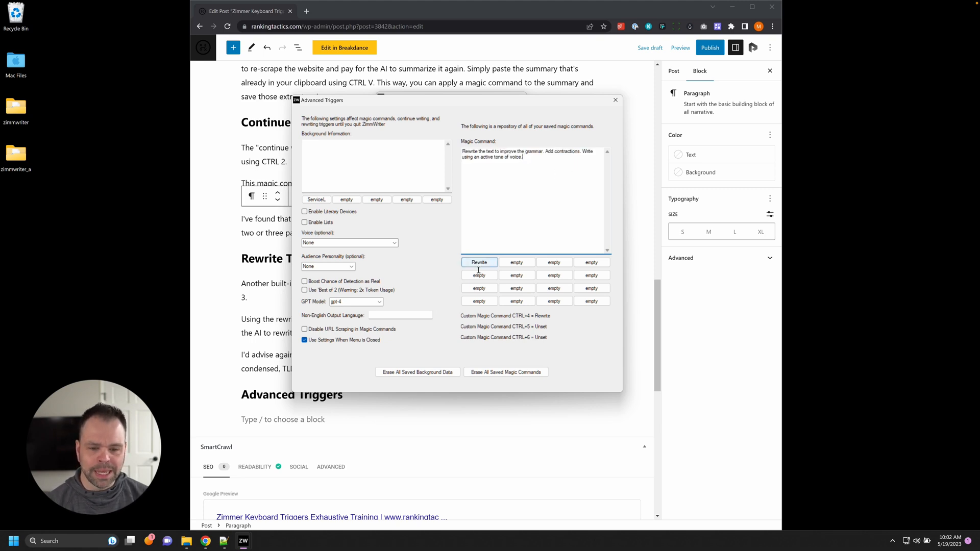
click(479, 262)
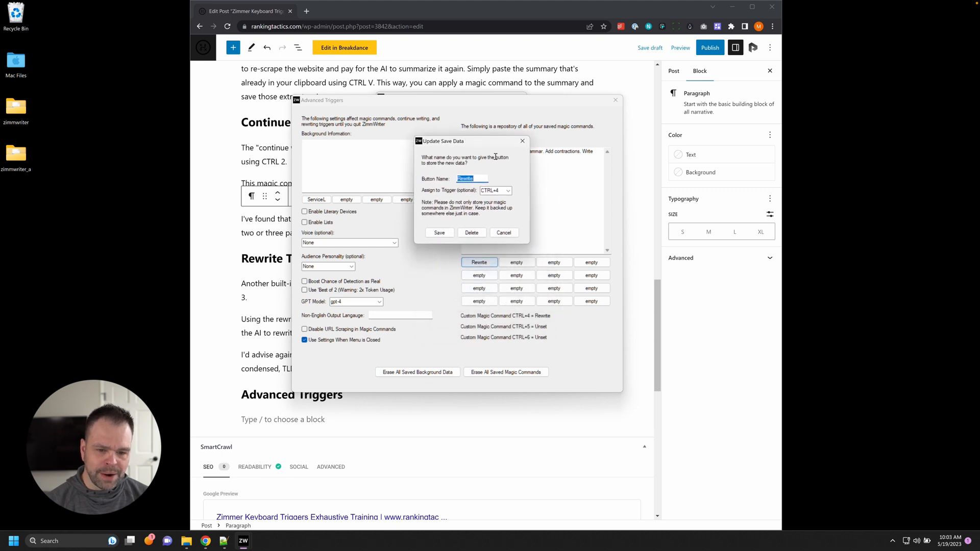
click(494, 190)
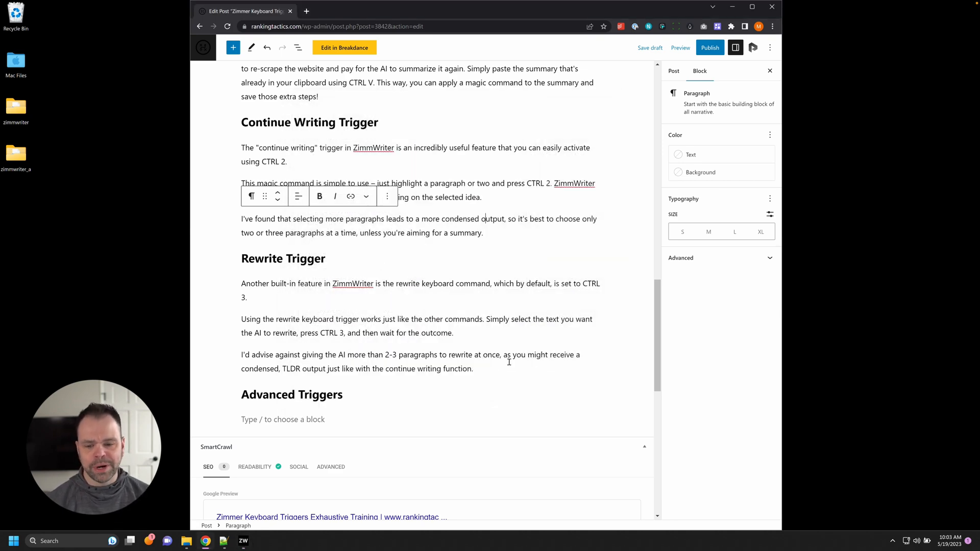
double_click(255, 284)
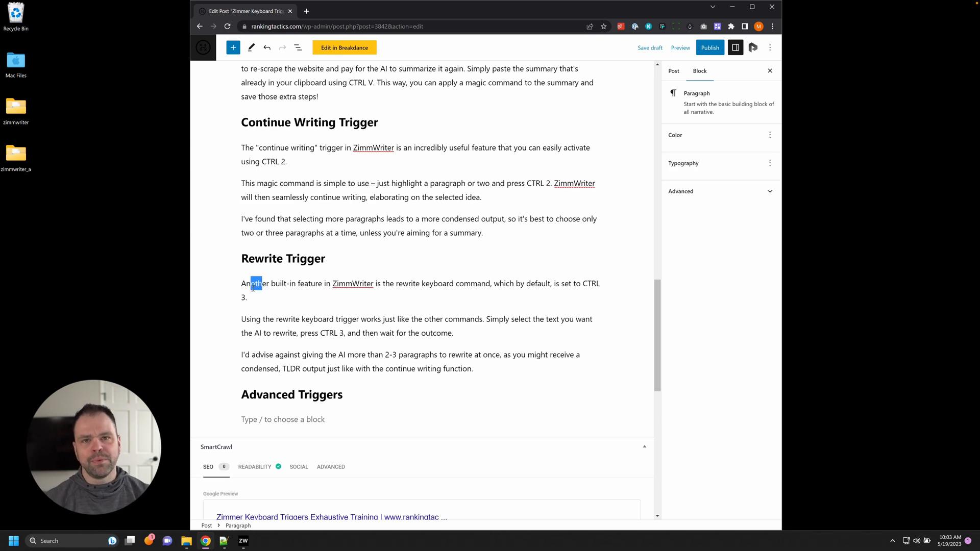